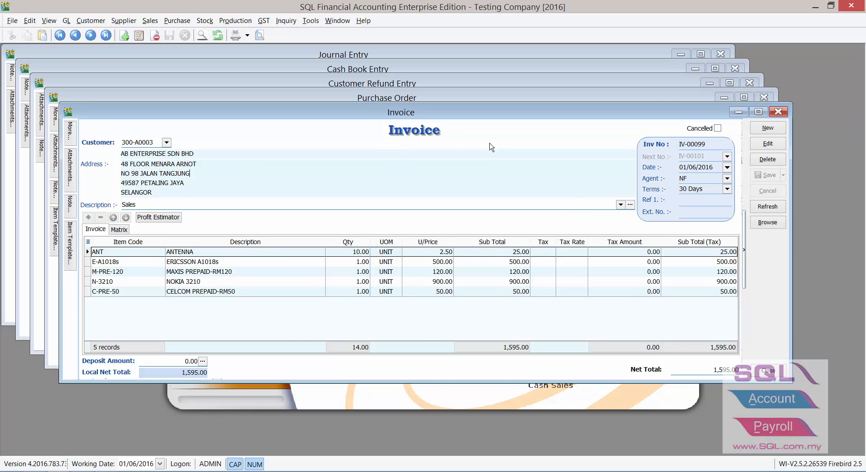
{"action": "mouse_move", "coordinate": [546, 327]}
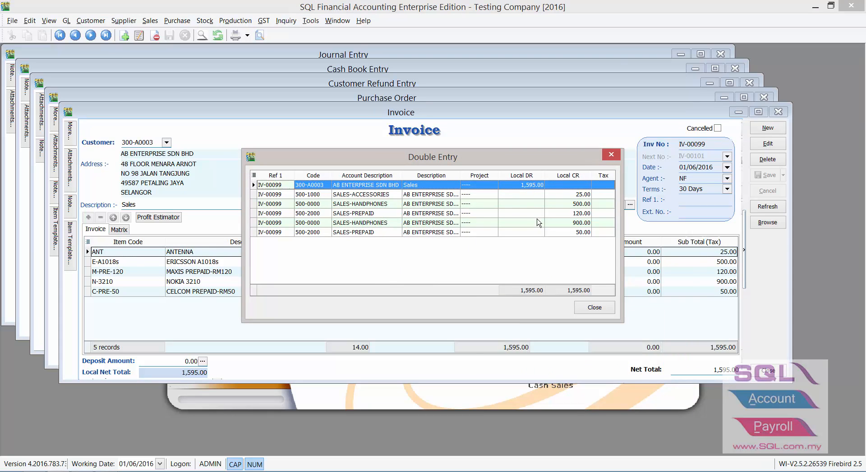
{"action": "mouse_move", "coordinate": [559, 196]}
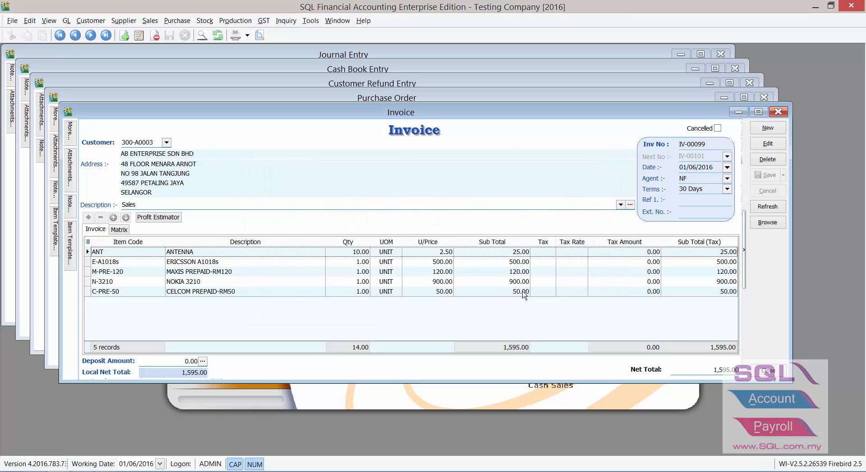
{"action": "mouse_move", "coordinate": [90, 35]}
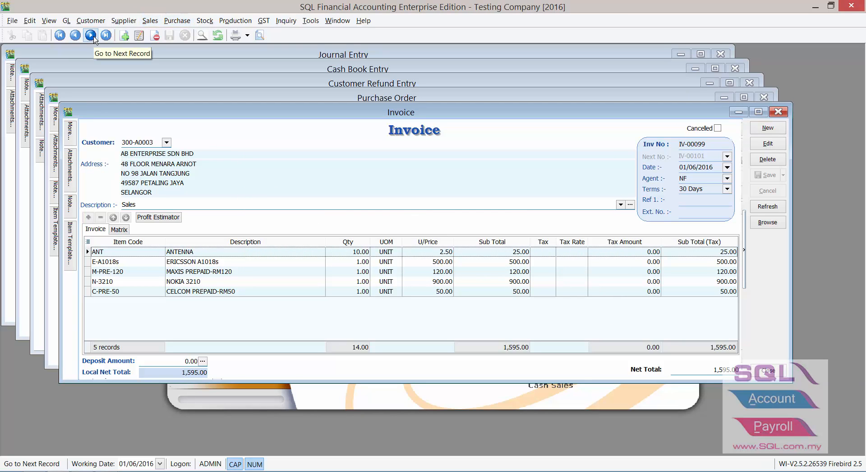
Review invoice IV-00100's 1,606.70 double entry posting via Ctrl+O and close it.
{"action": "left_click", "coordinate": [88, 34]}
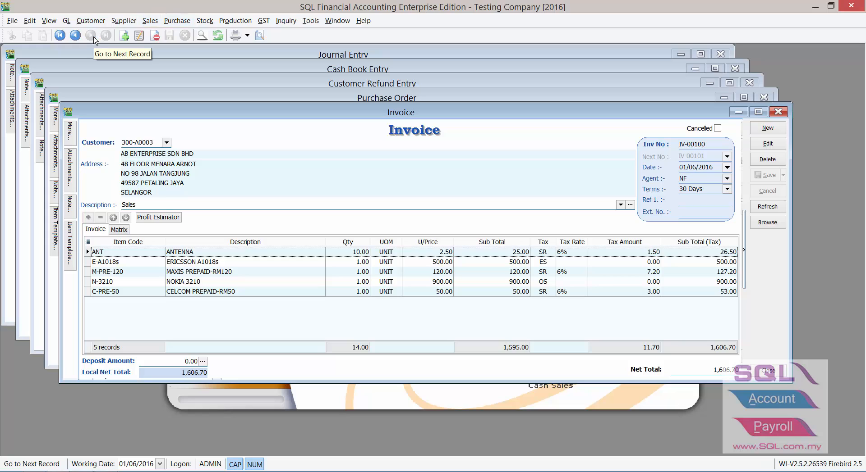
{"action": "mouse_move", "coordinate": [614, 265]}
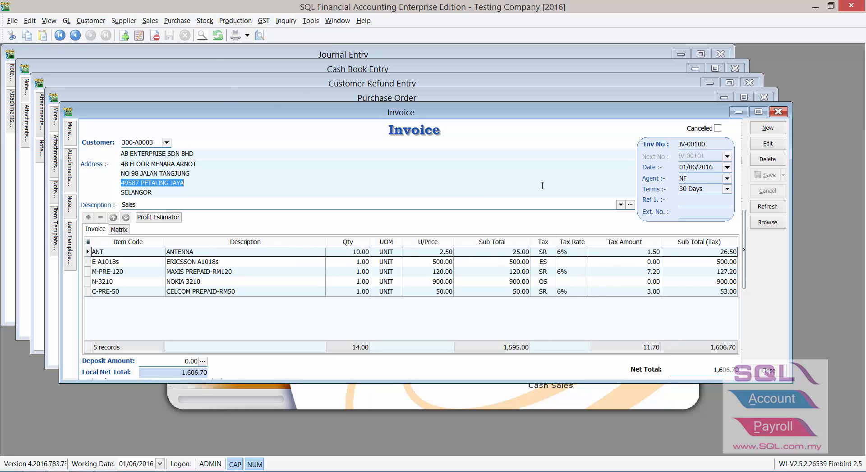
{"action": "key", "text": "Ctrl+o"}
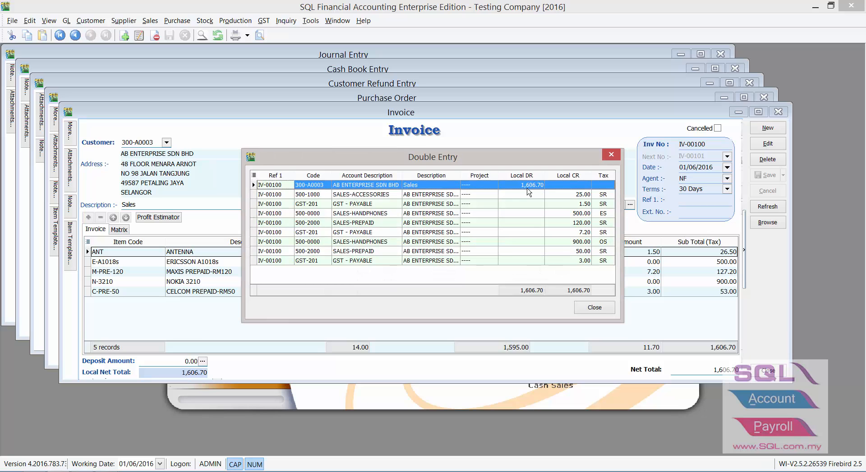
{"action": "mouse_move", "coordinate": [534, 193]}
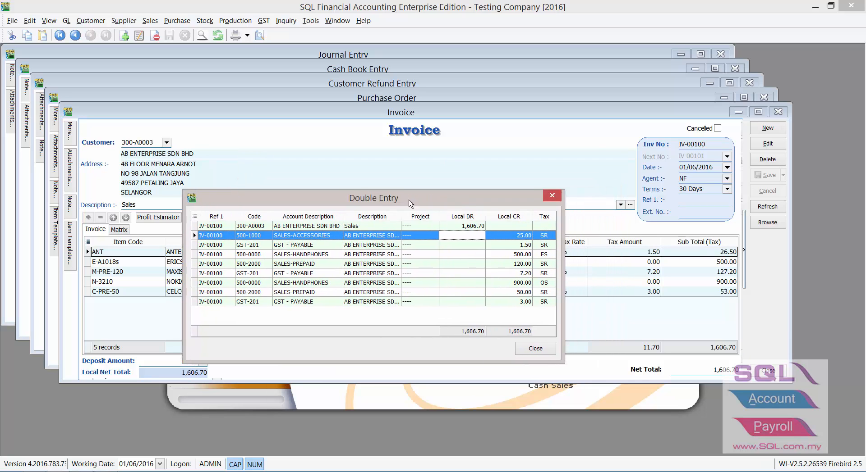
{"action": "left_click_drag", "start_coordinate": [373, 197], "coordinate": [321, 201]}
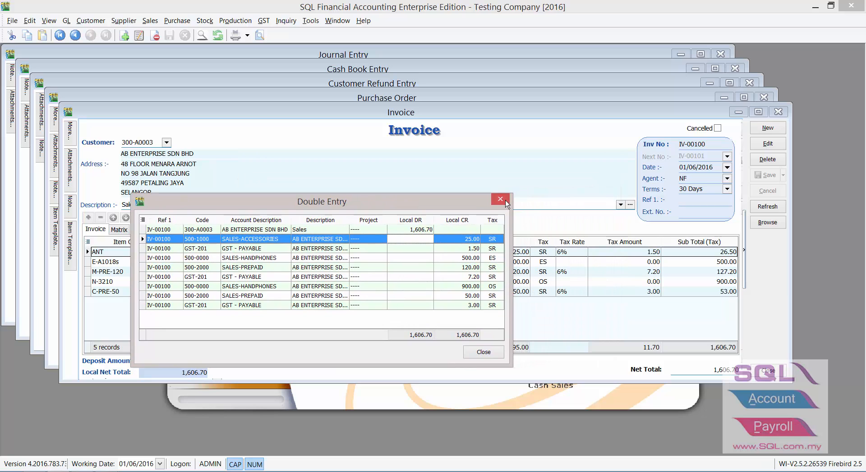
{"action": "left_click", "coordinate": [499, 198]}
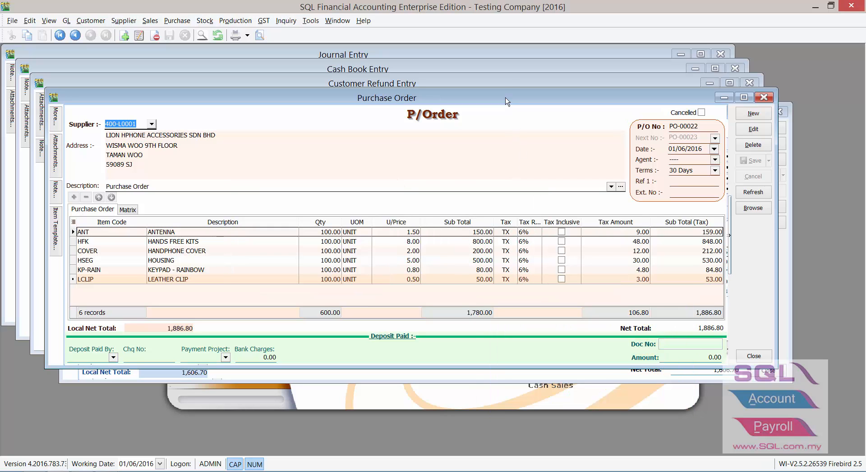
Close the purchase order PO-00022 window.
{"action": "left_click", "coordinate": [764, 96]}
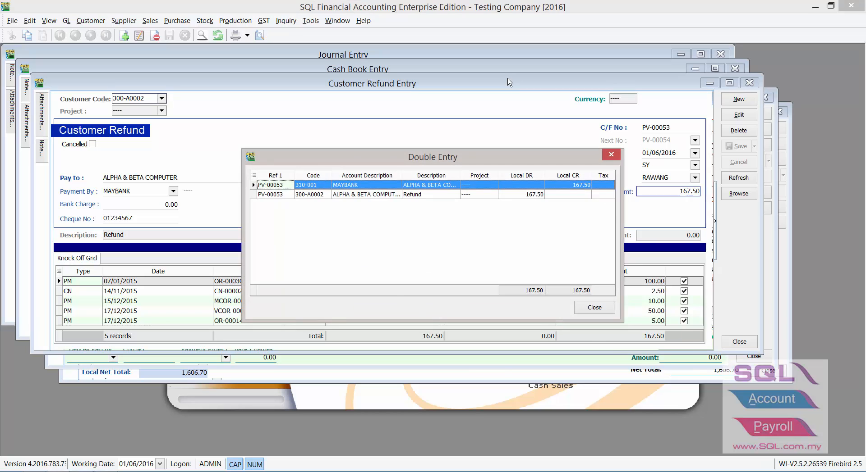
{"action": "mouse_move", "coordinate": [492, 172]}
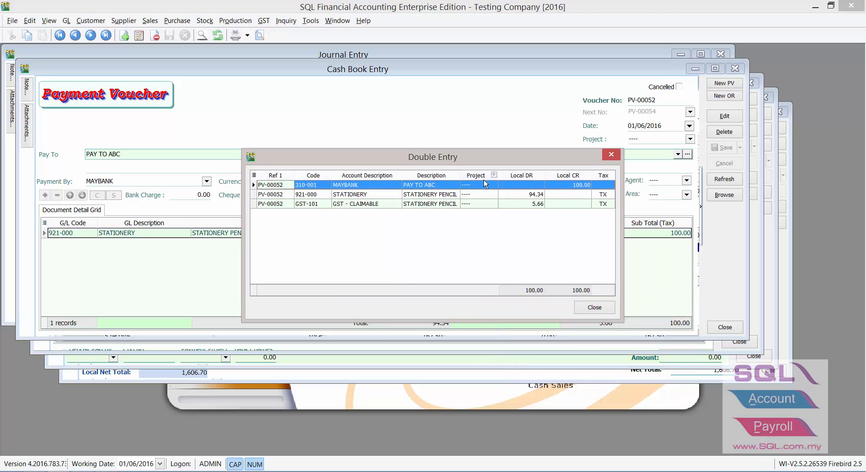
{"action": "mouse_move", "coordinate": [529, 162]}
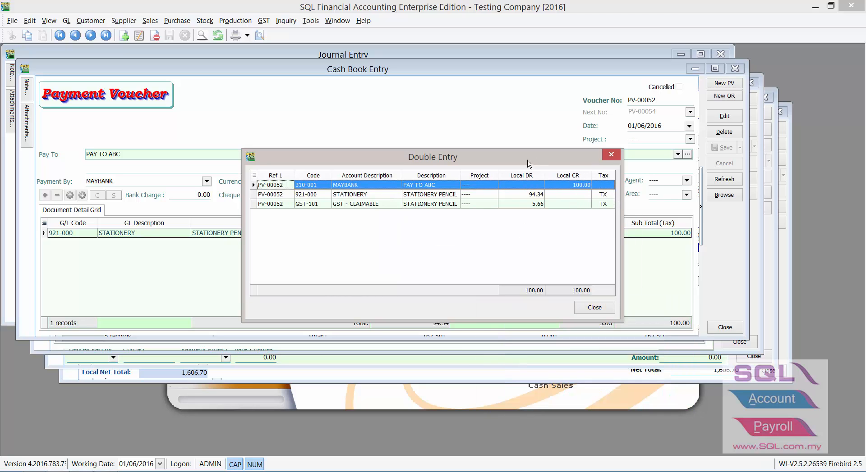
{"action": "mouse_move", "coordinate": [611, 154]}
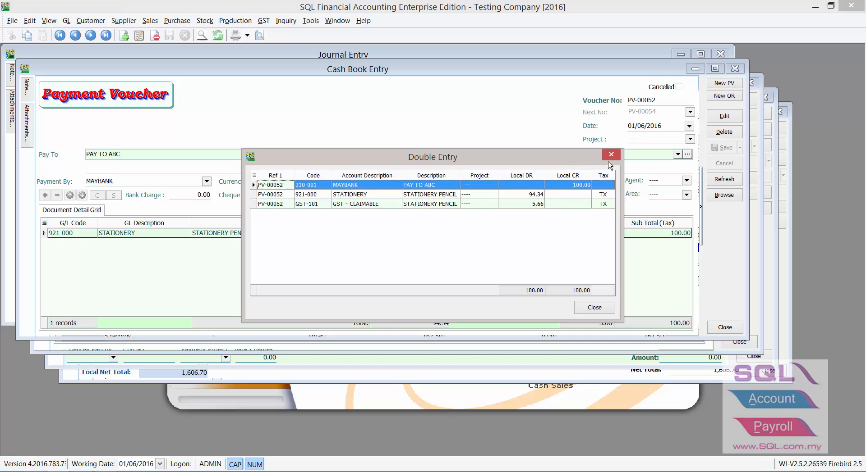
Close payment voucher PV-00052's 100.00 double entry posting for stationery and GST claimable.
{"action": "left_click", "coordinate": [611, 154]}
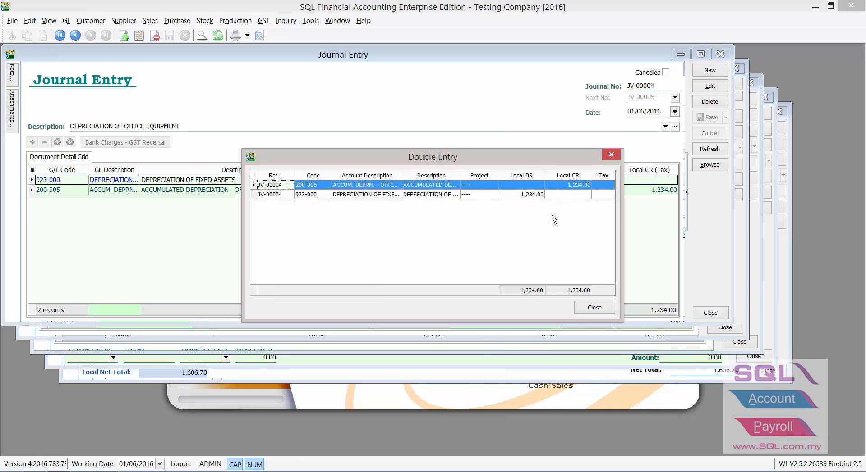
{"action": "mouse_move", "coordinate": [550, 237]}
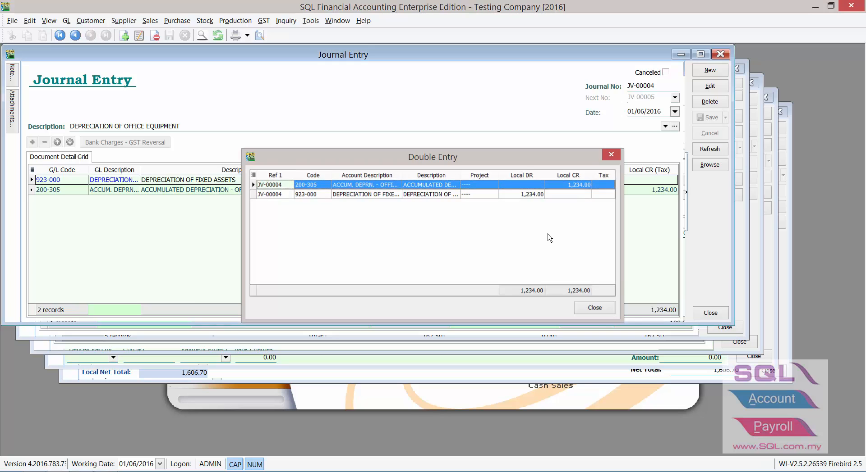
Close journal entry JV-00004's 1,234.00 depreciation double entry posting.
{"action": "left_click", "coordinate": [594, 307]}
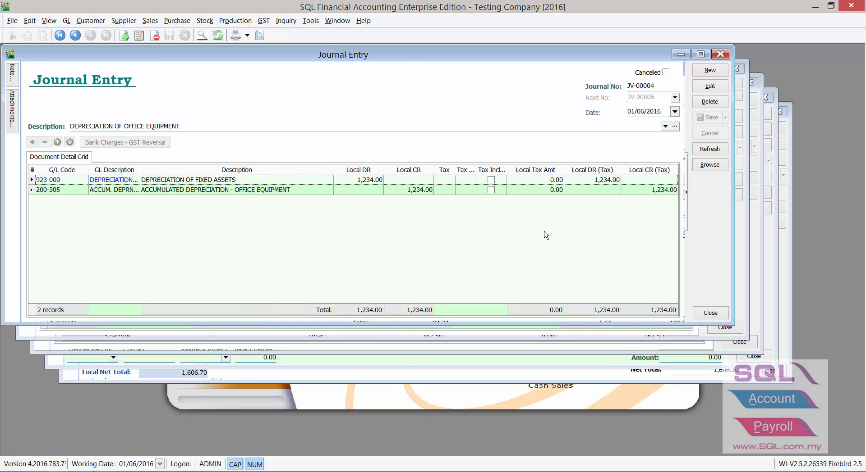